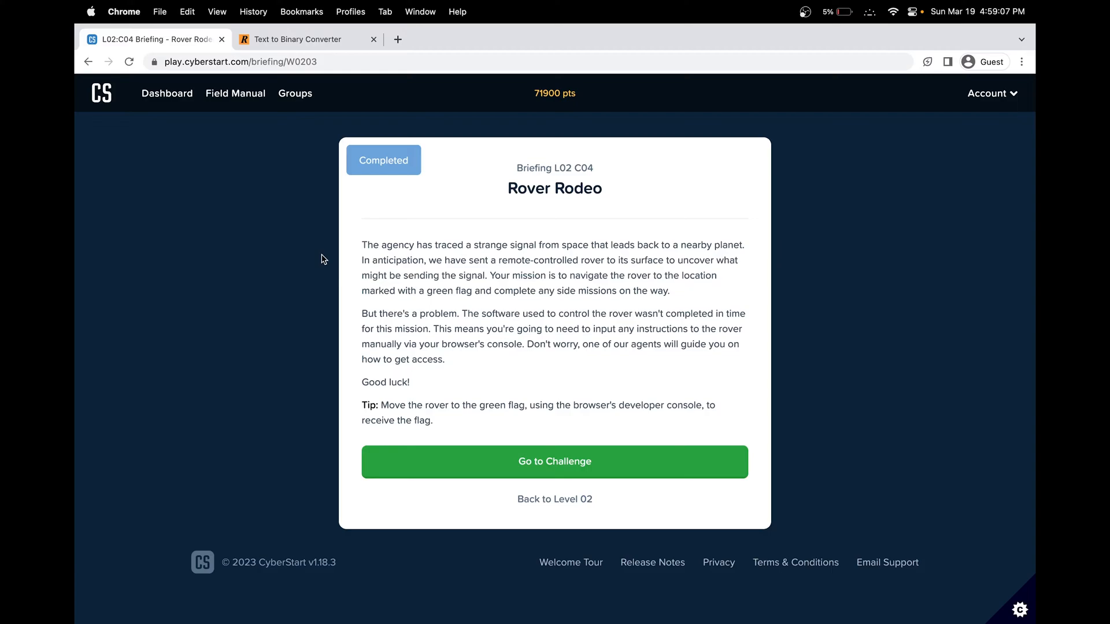
- Launch the Rover Rodeo challenge from its briefing page
click(555, 461)
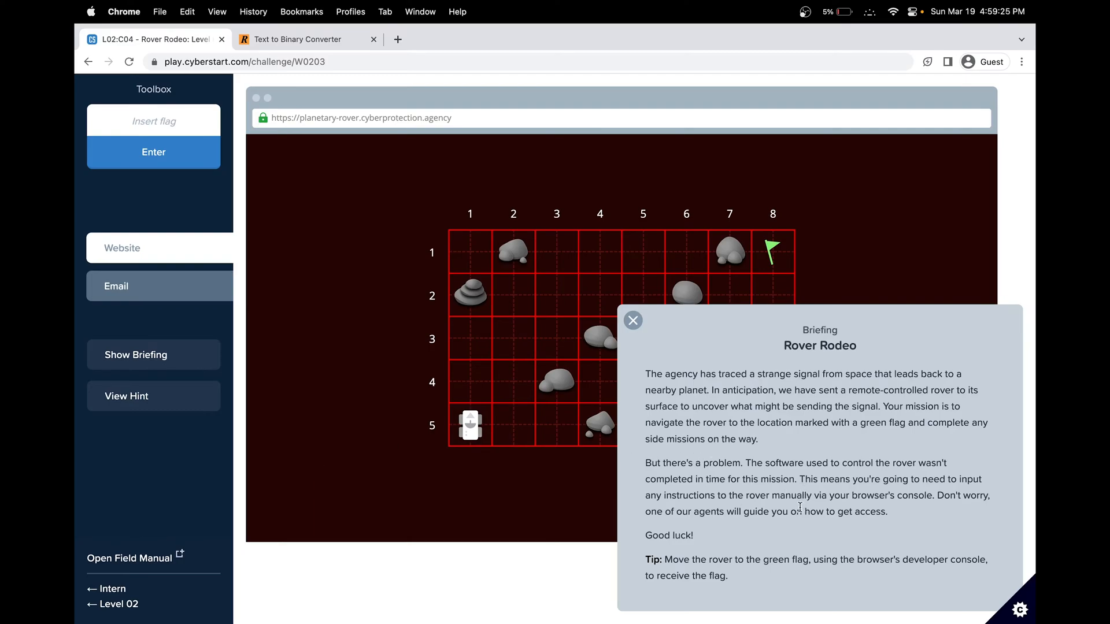
- Dismiss the mission briefing and switch DevTools to the Console beside the rover grid
double_click(913, 495)
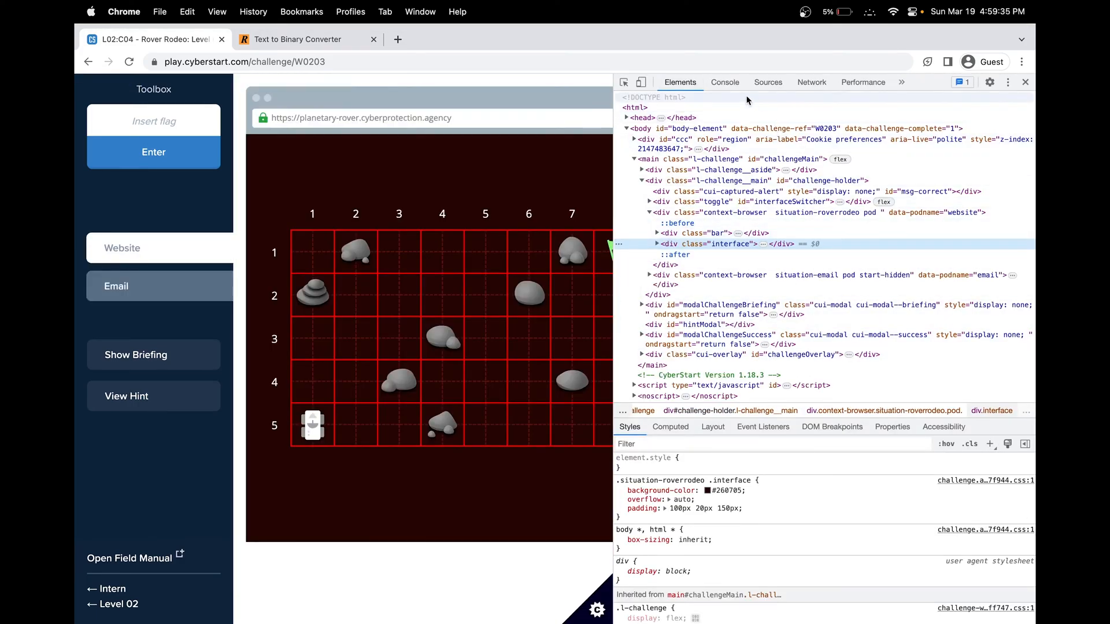
click(725, 82)
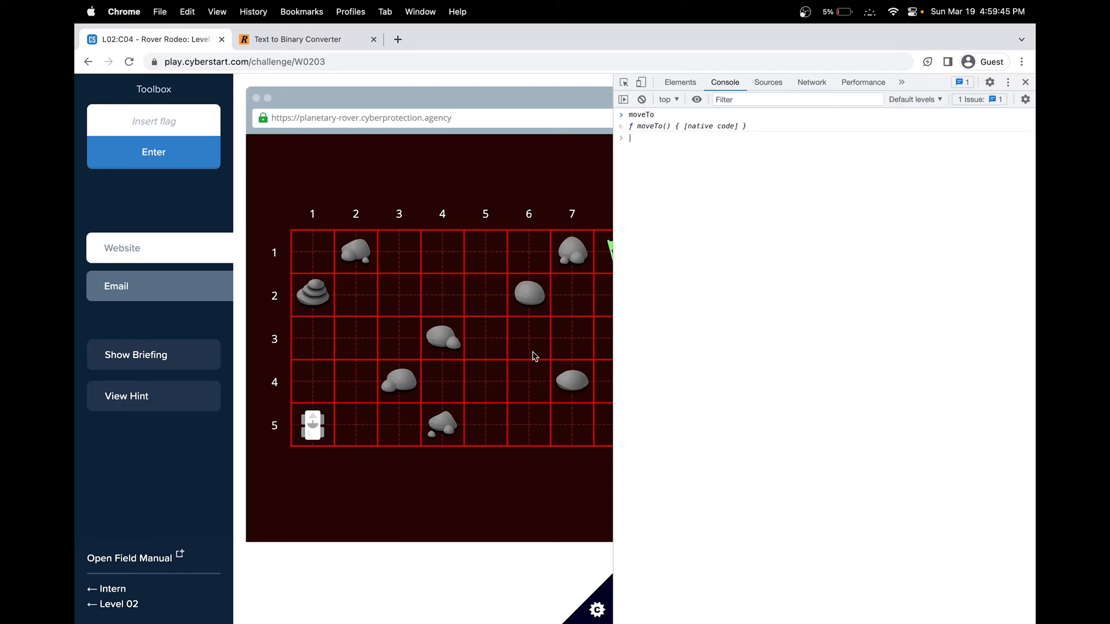
- Enter rover and expand the RoverInterface object and its method list
text(rober)
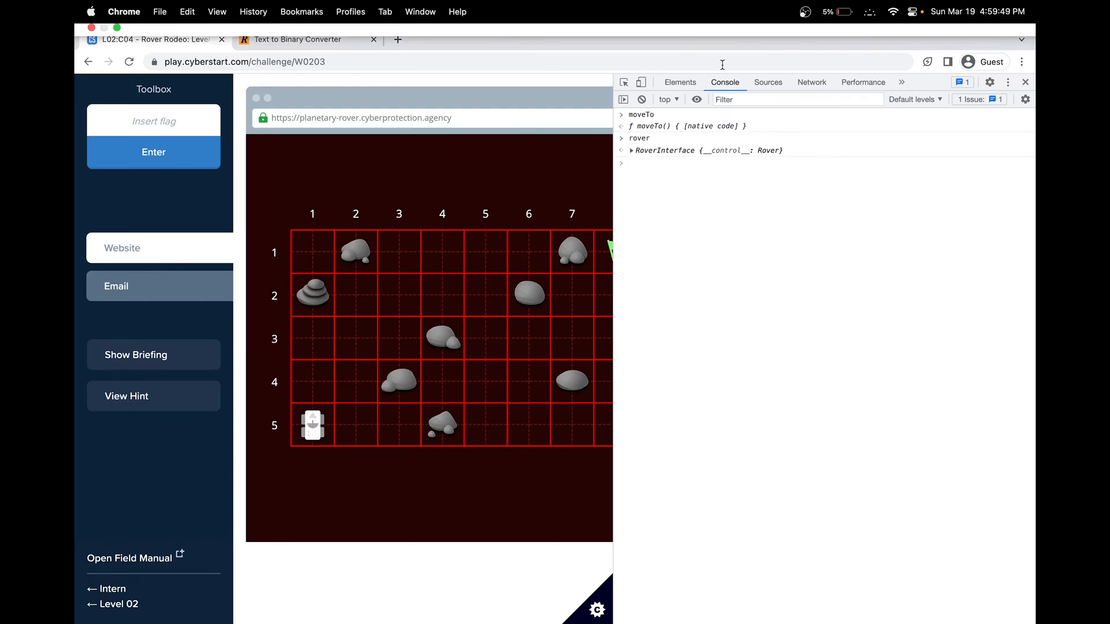
click(625, 150)
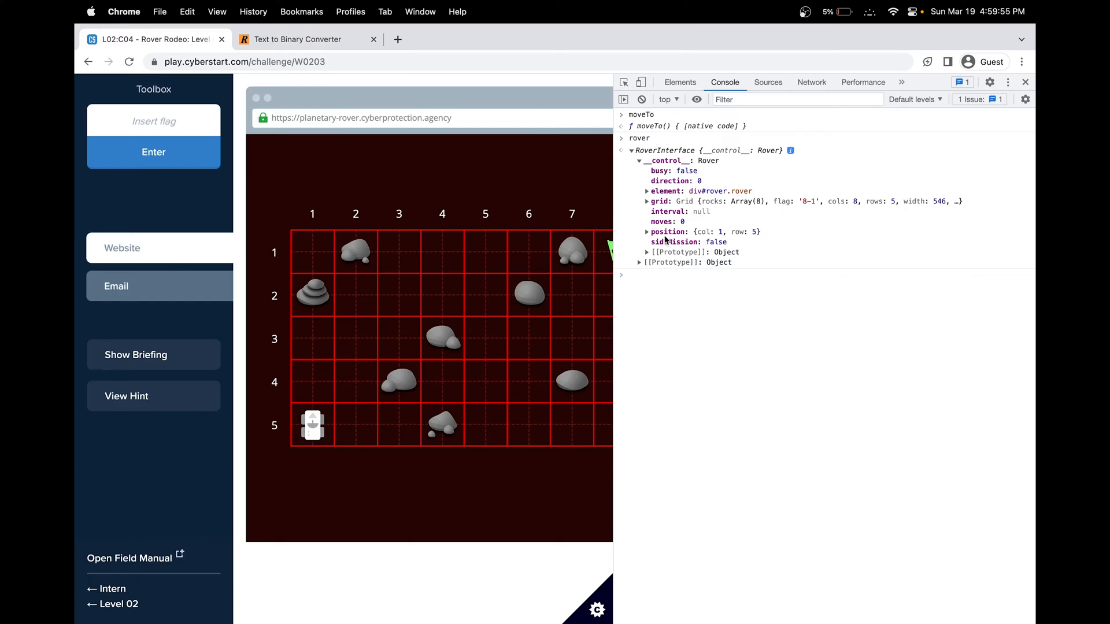
click(645, 232)
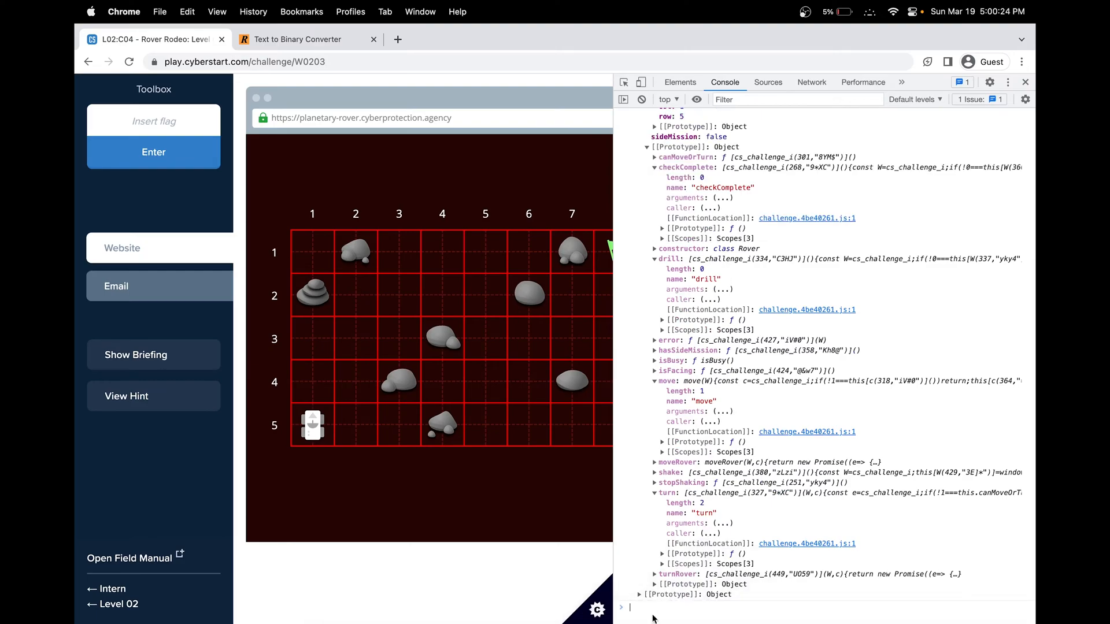
- Run rover.move and rover.turn commands, including move(2), turn('left') and move(1), to reach the deposit
text(rover.move()
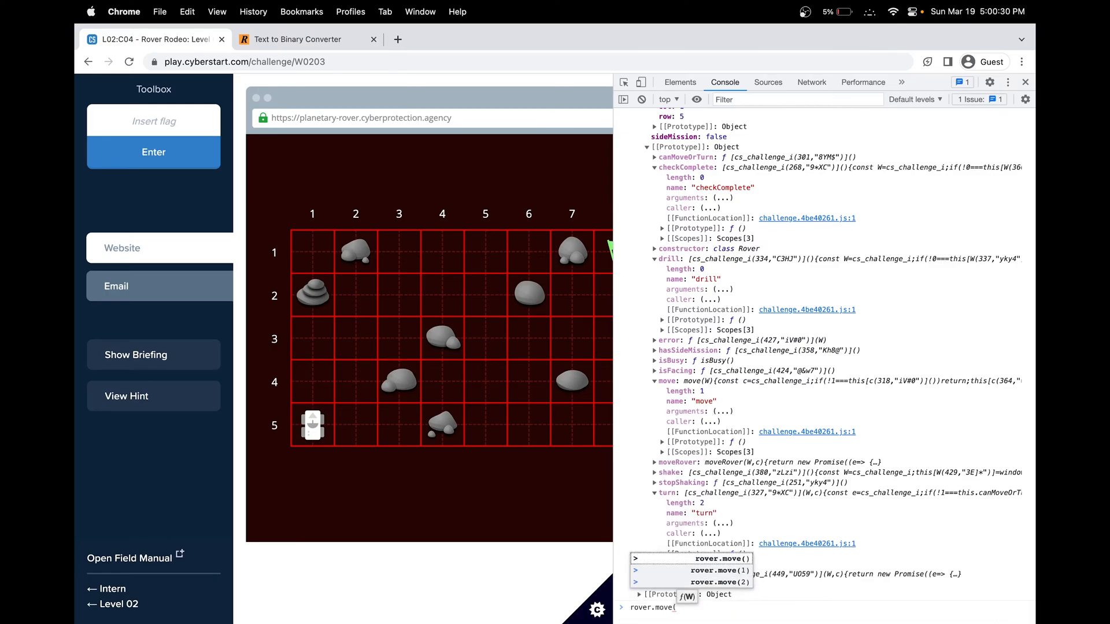
key(Enter)
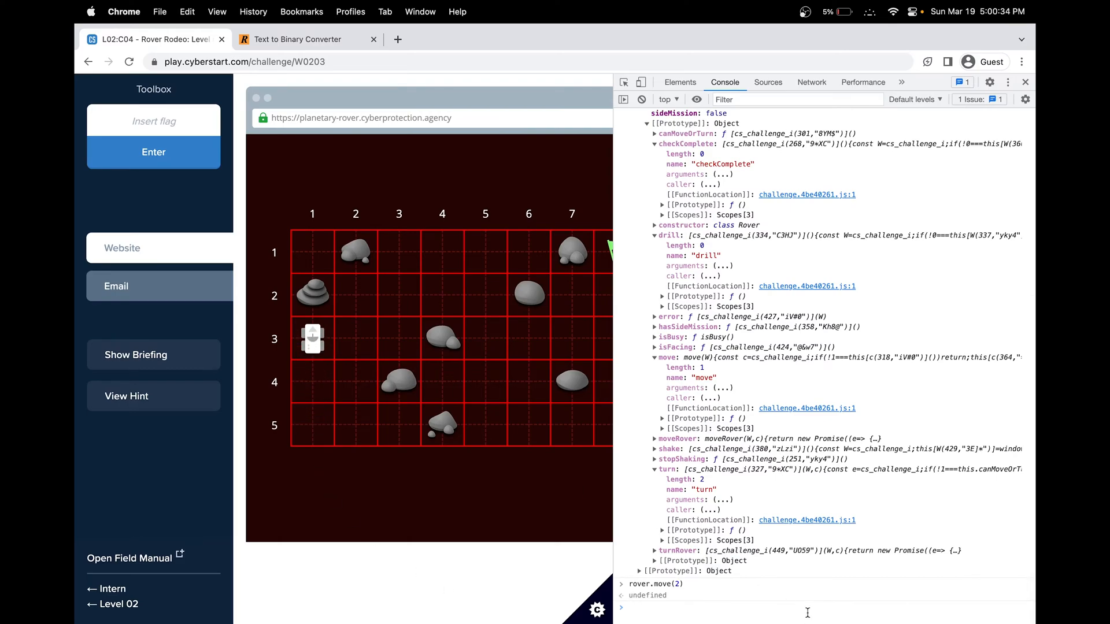
text(rover{)
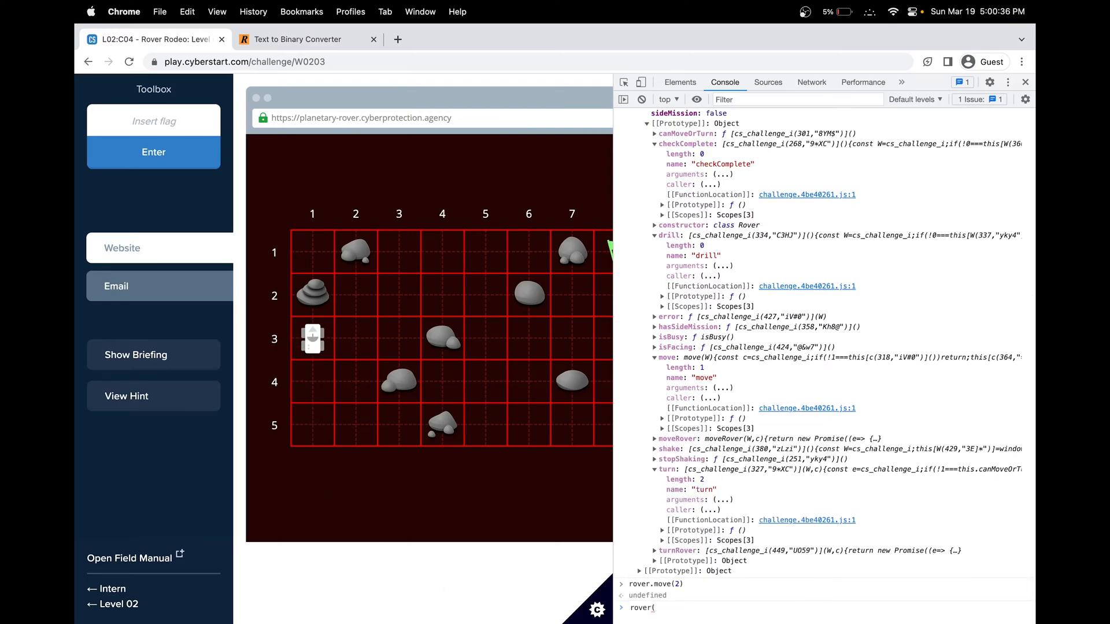
text(rover.turn)
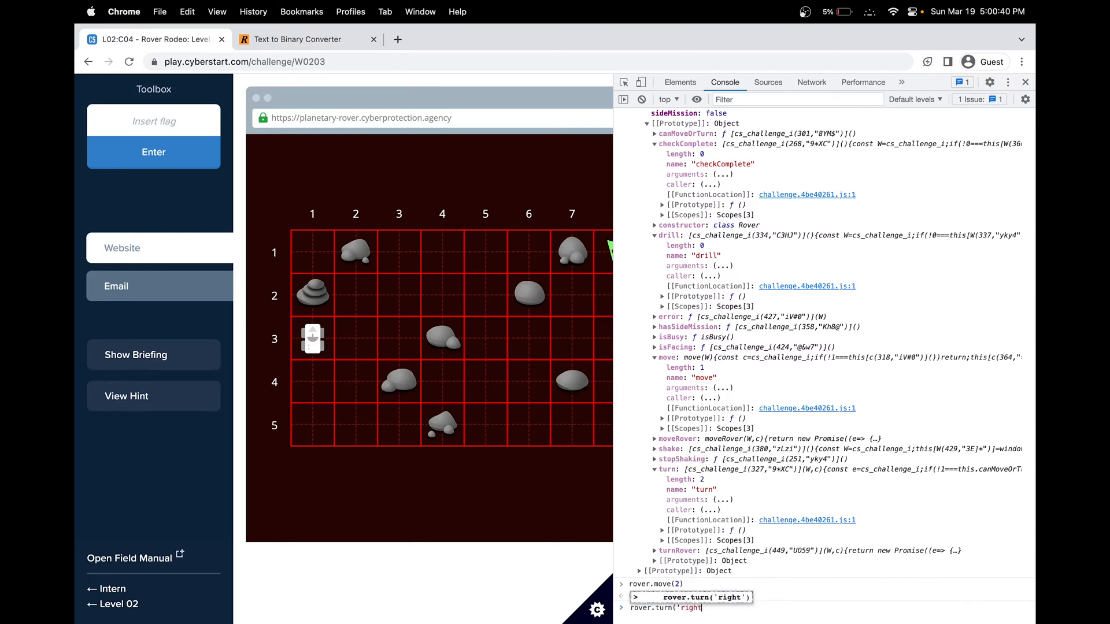
key(Enter)
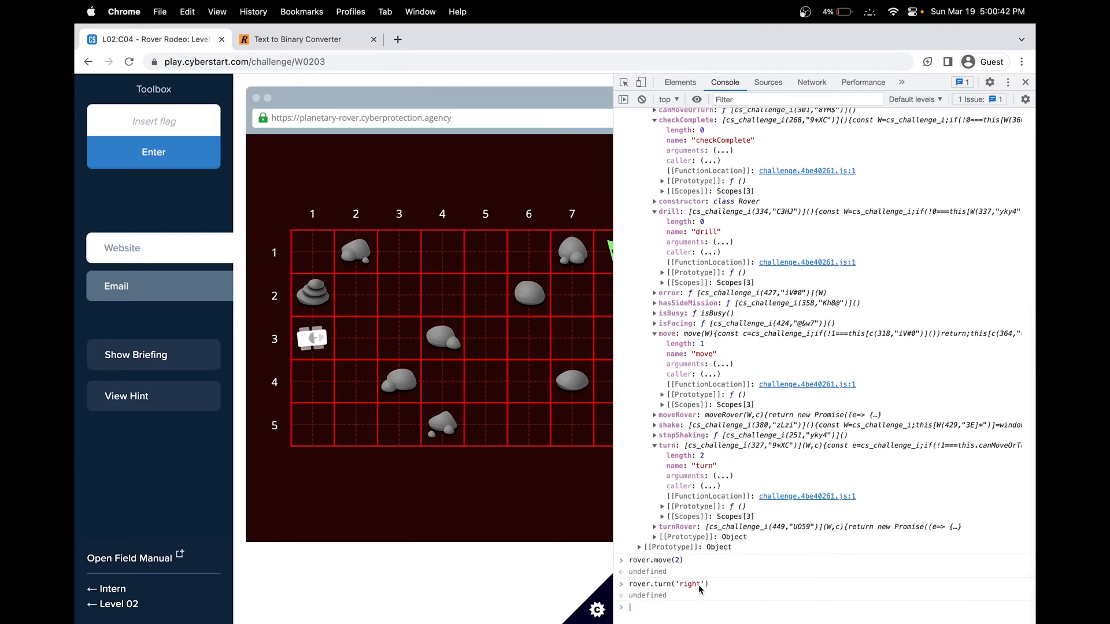
text(rover.move(2))
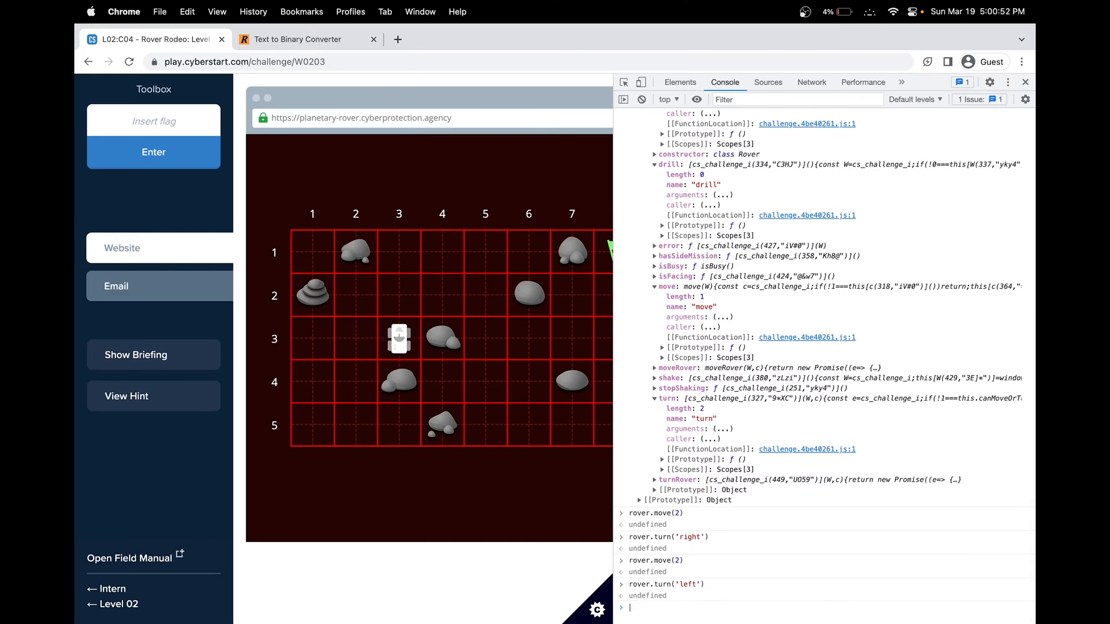
text(rover.turn('left'))
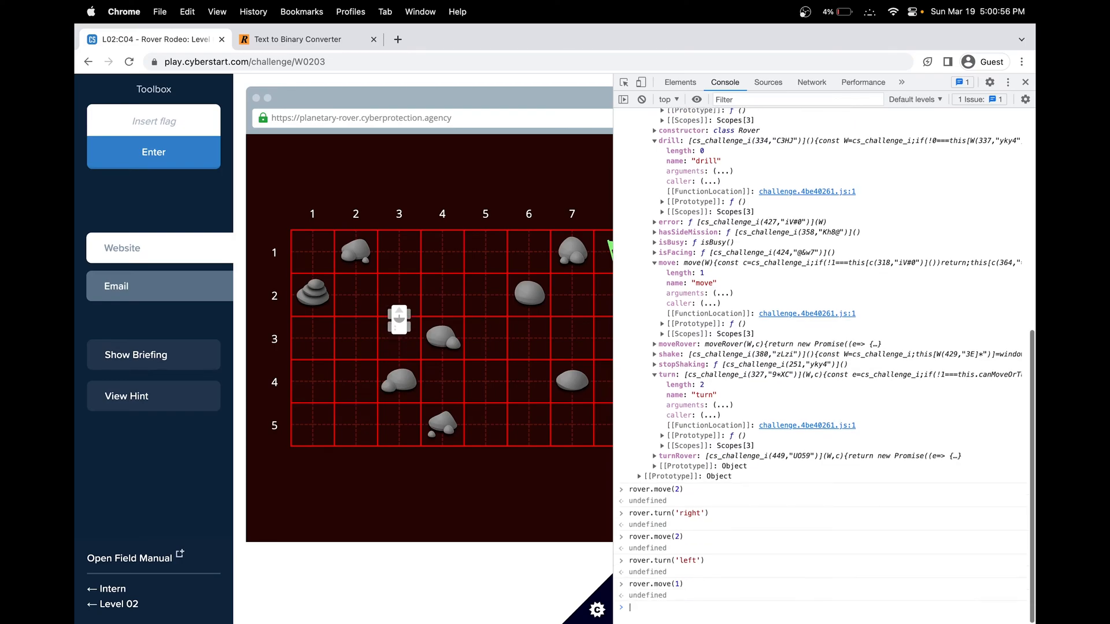
text(rover.move(1))
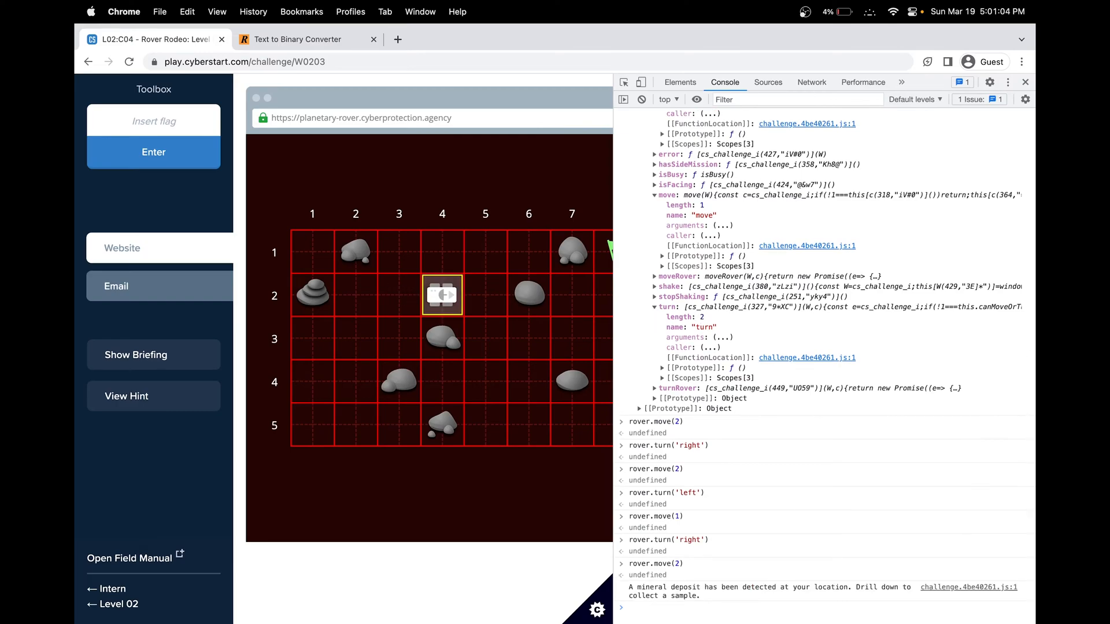
mouse_move(444, 293)
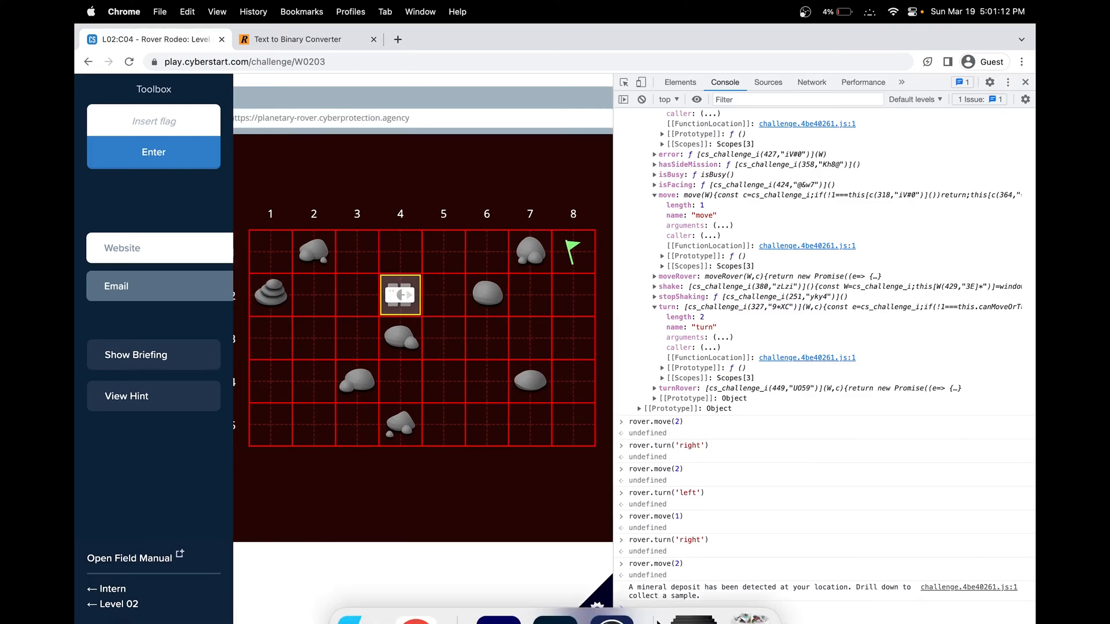
- Enter rover.move(2) and drill to collect the mineral sample at the deposit
text(rover.move(2))
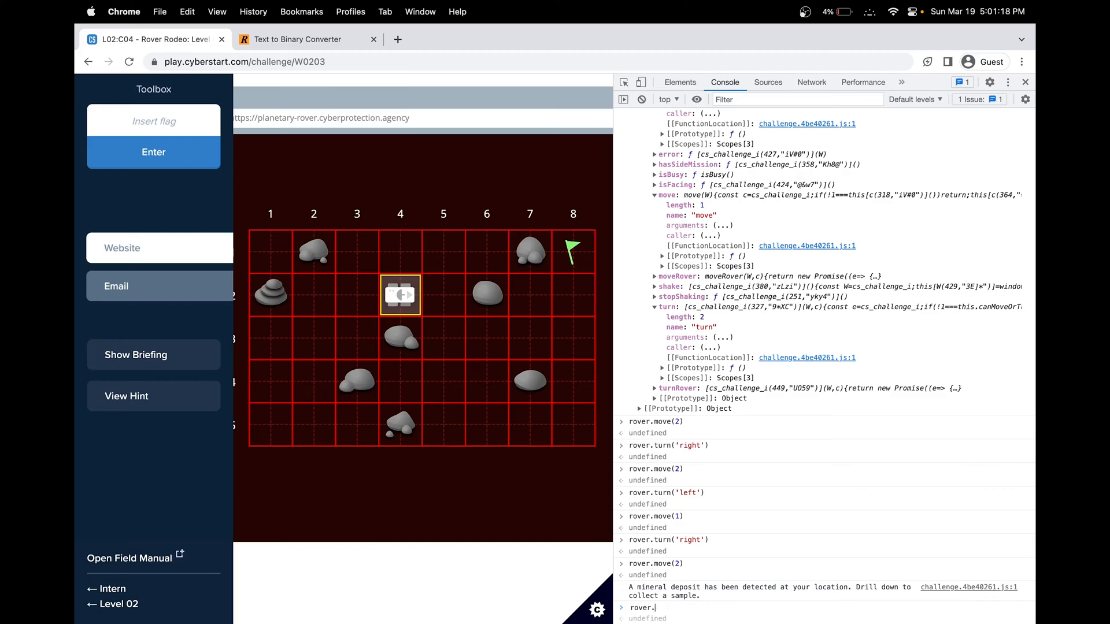
text(drill)
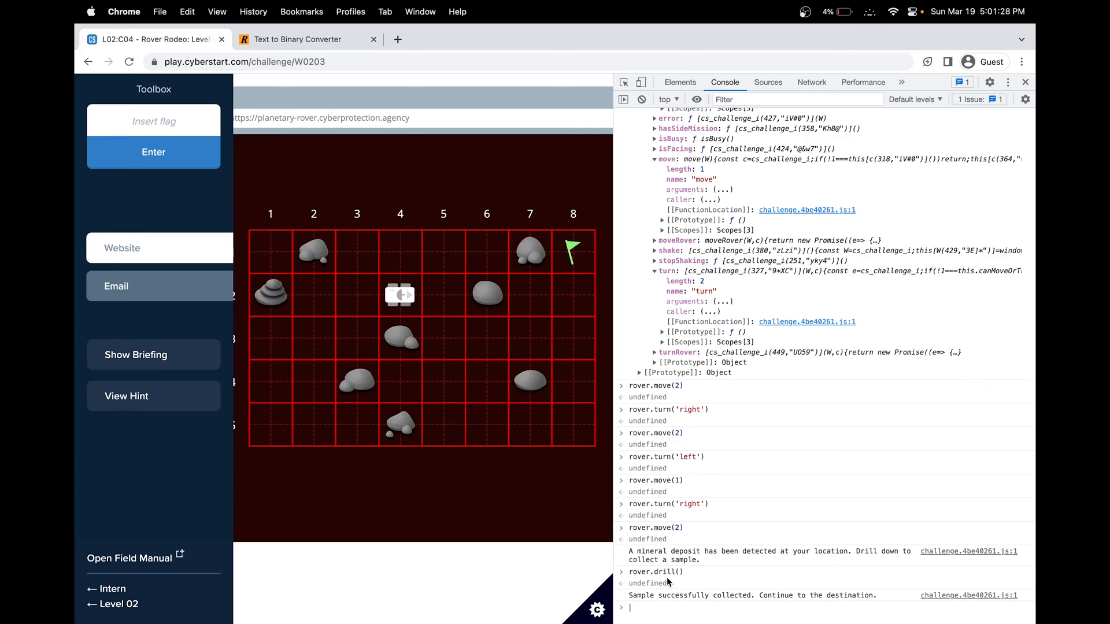
text(rover.move(2))
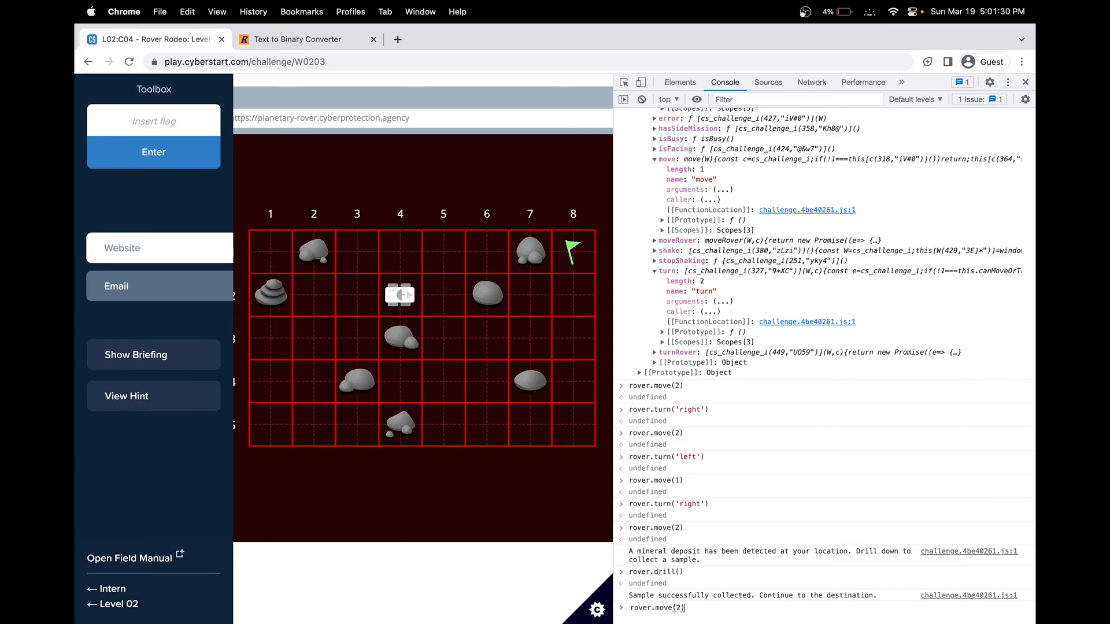
- Drive past the rocks with rover.move(1), rover.move(2) and turn commands onto the green flag
key(Enter)
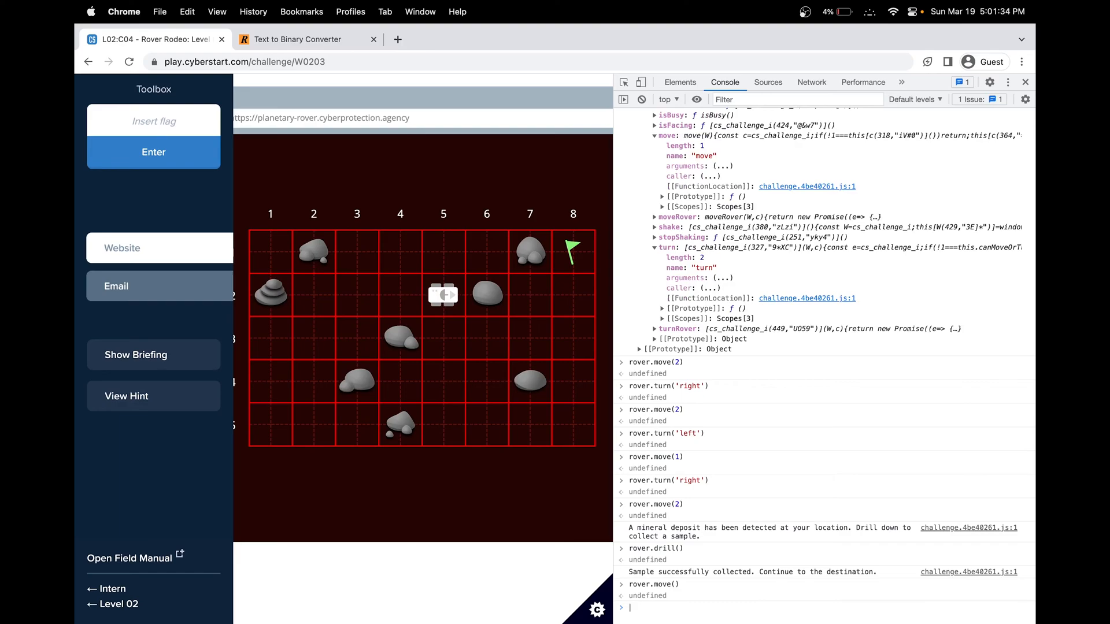
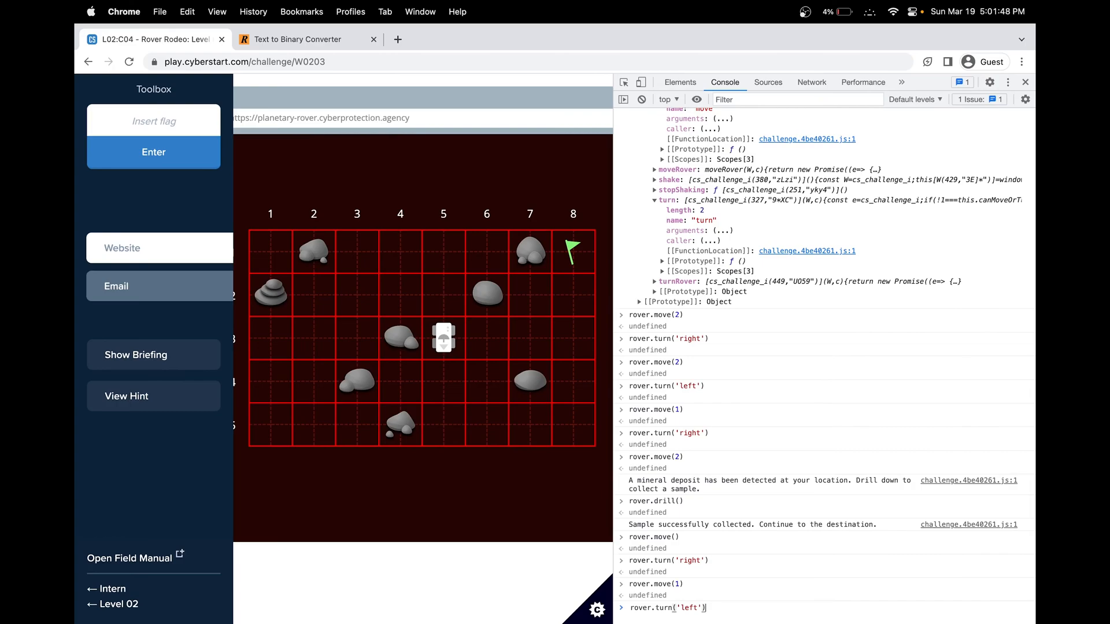
key(Enter)
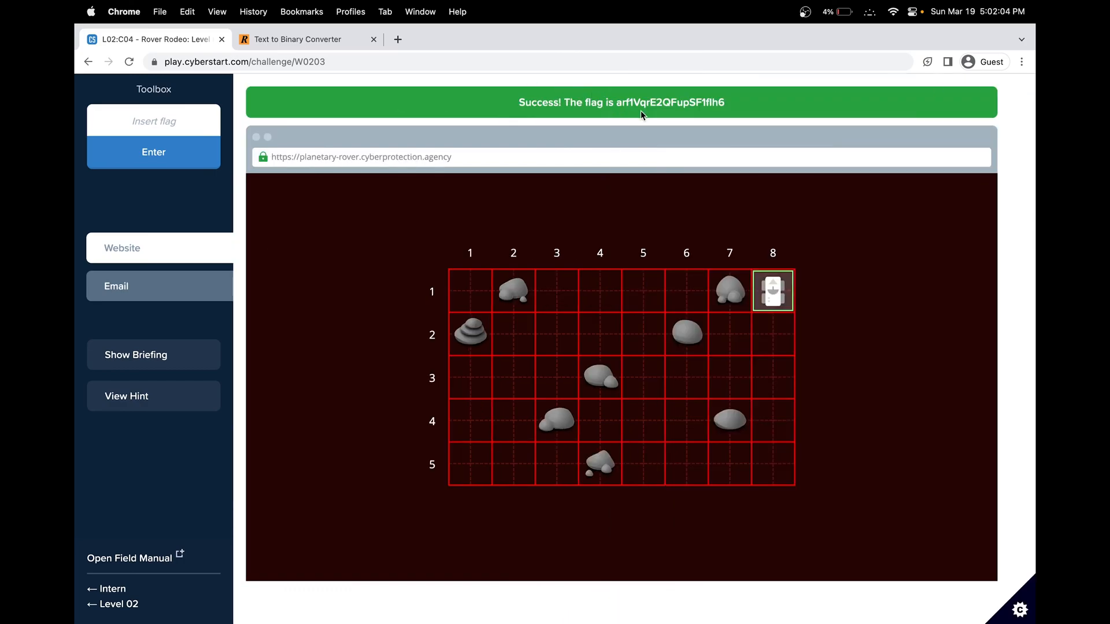
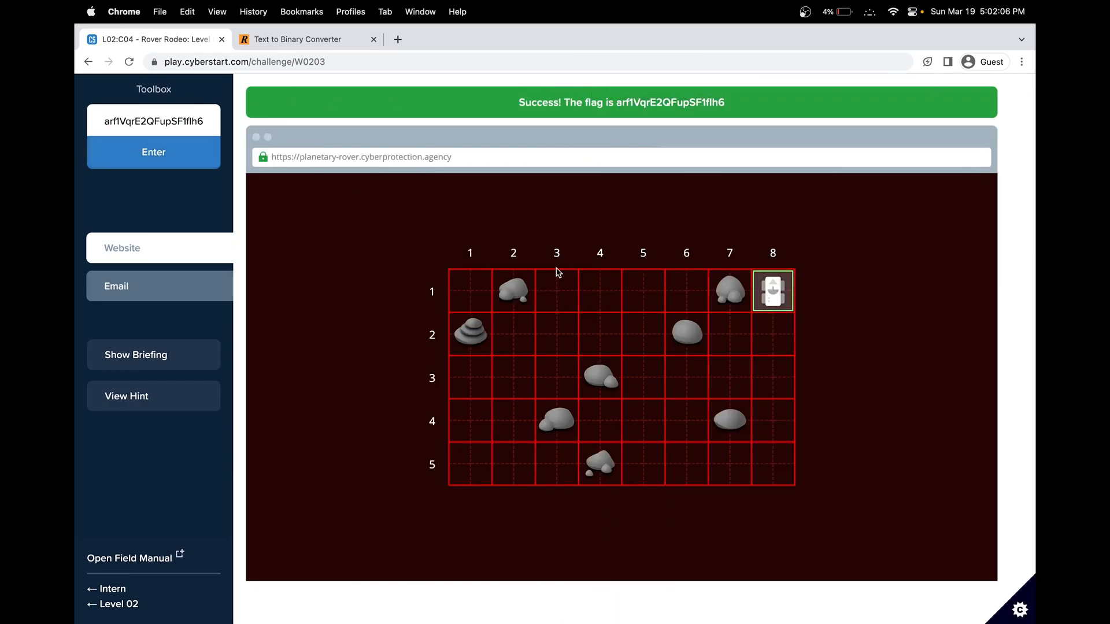